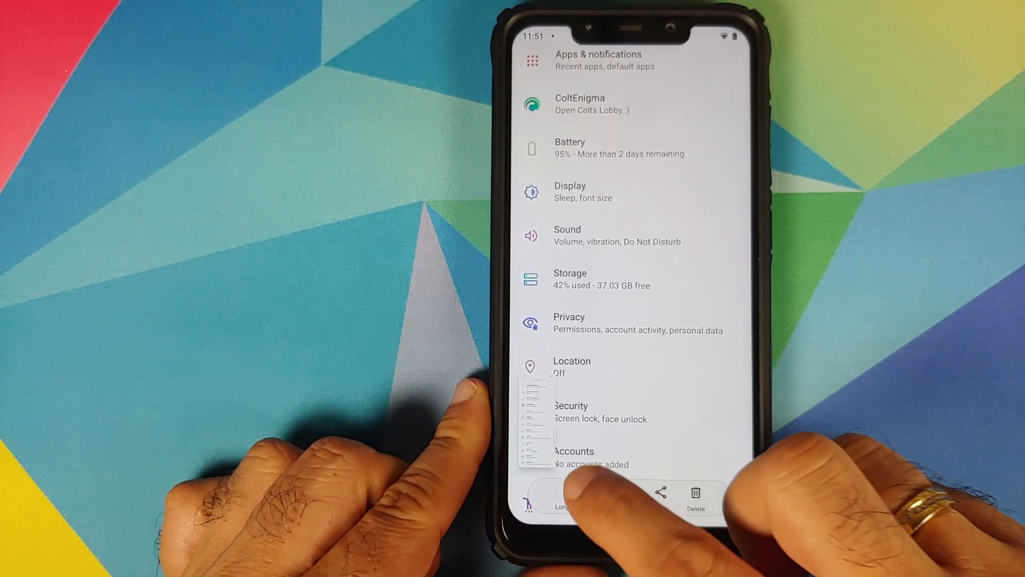
- Scroll up the main Settings list and capture a screenshot with power + volume down
scroll(up, 3)
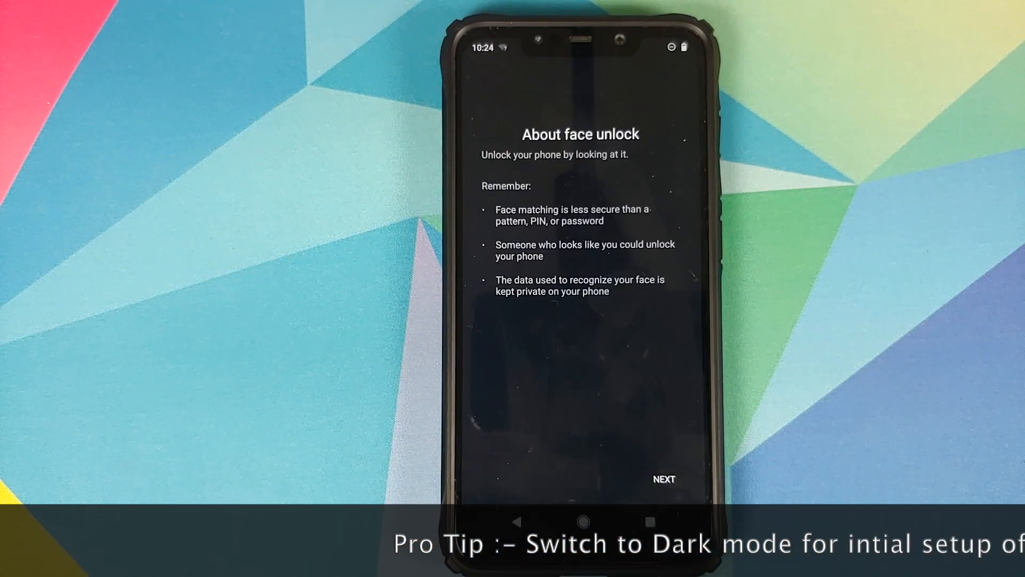
- Continue past the About face unlock introduction screen to start face unlock setup
click(663, 479)
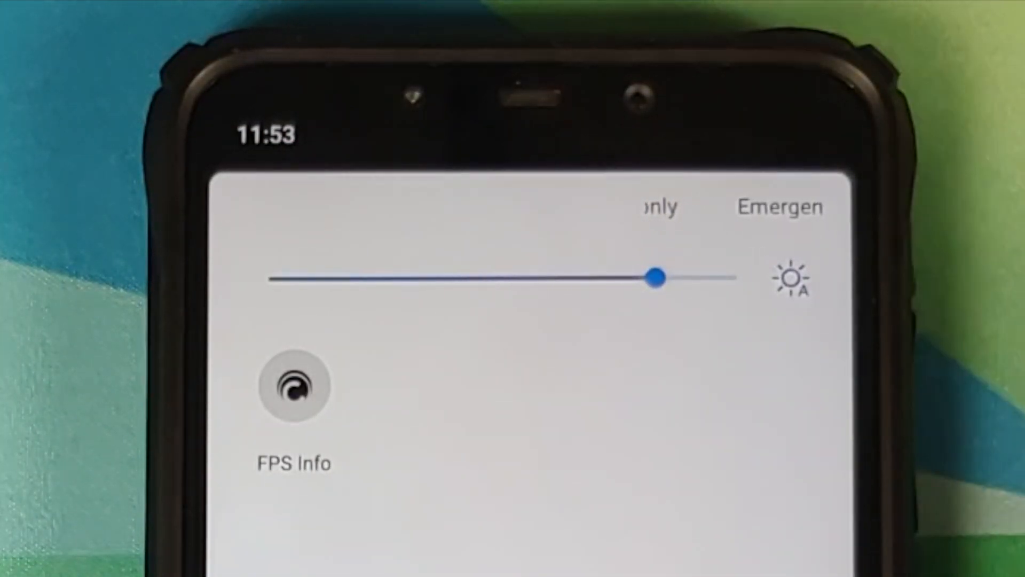
- Toggle the FPS Info quick settings tile to show frame-rate information on screen
click(296, 385)
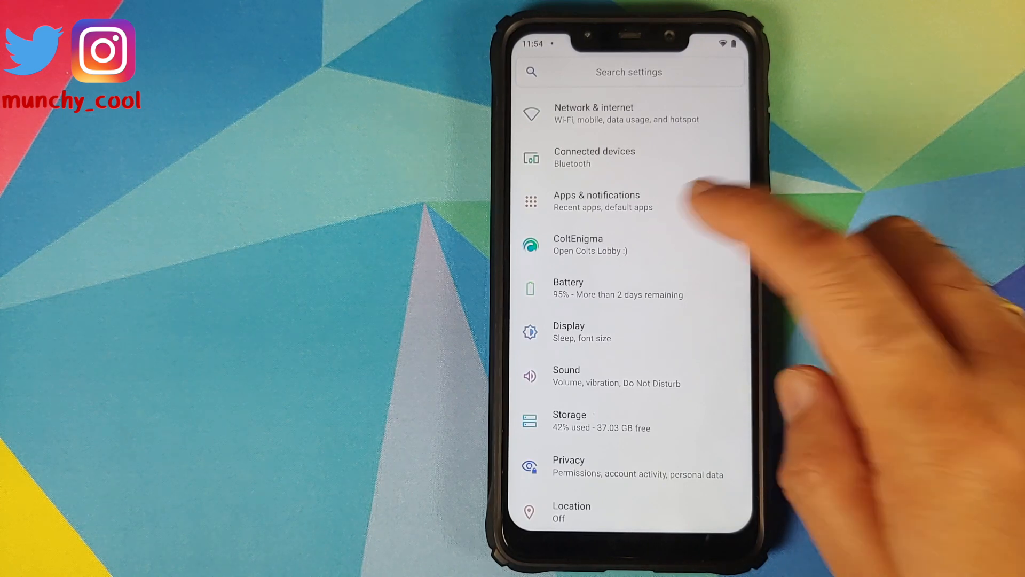
- In ColtEnigma Lock screen display, enable lockscreen notification count with a maximum of 6
click(578, 244)
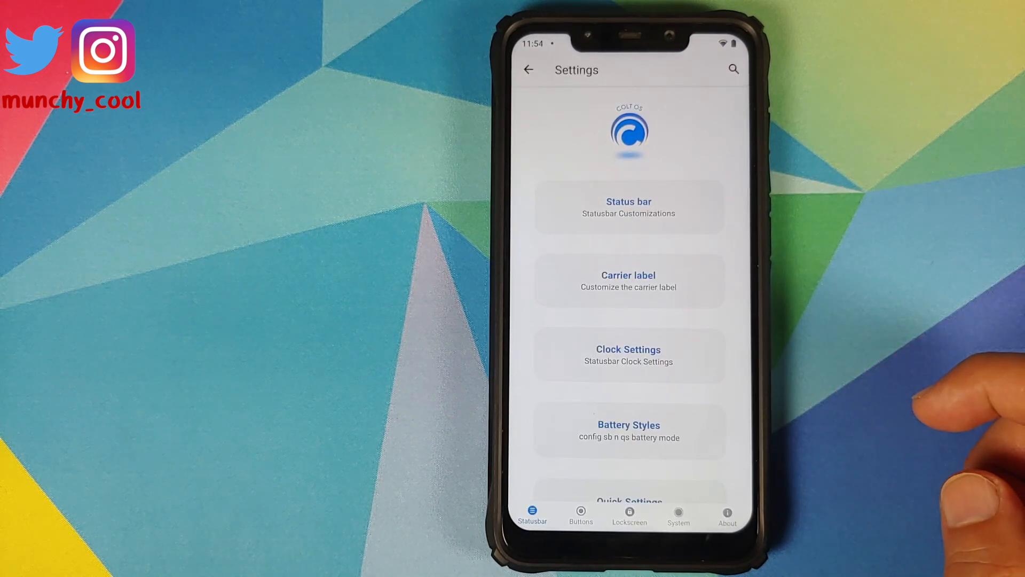
click(628, 516)
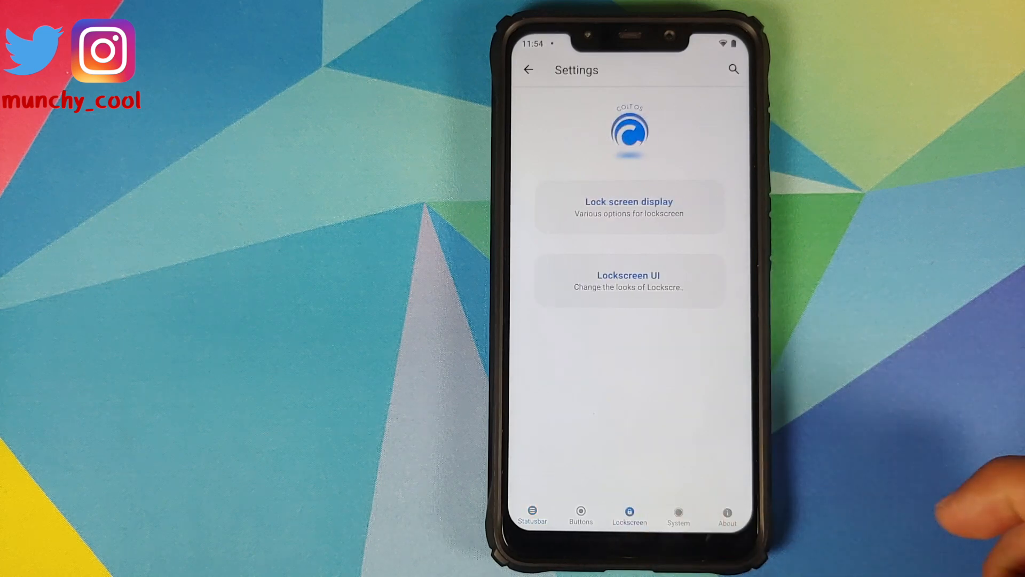
click(628, 202)
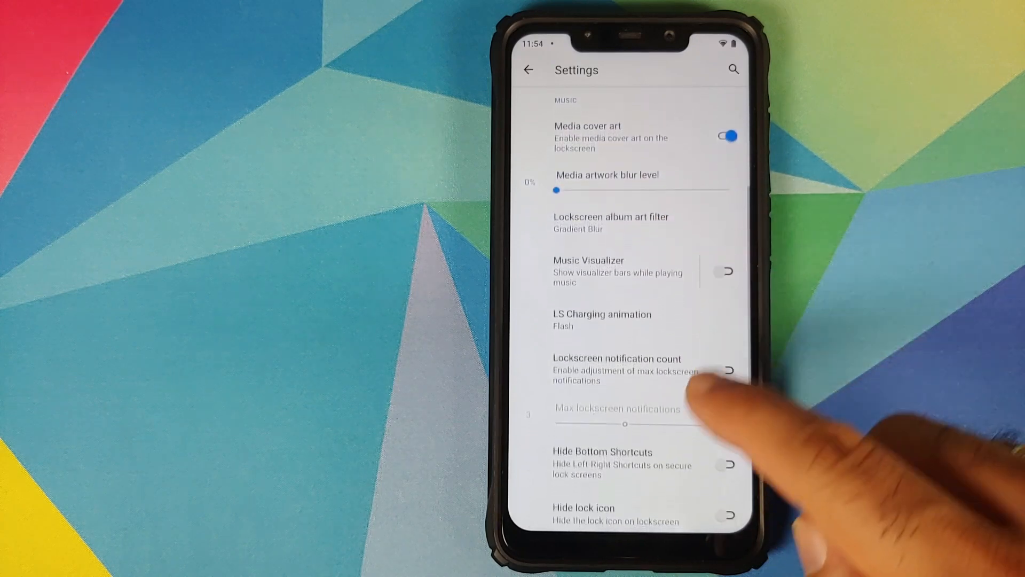
scroll(up, 3)
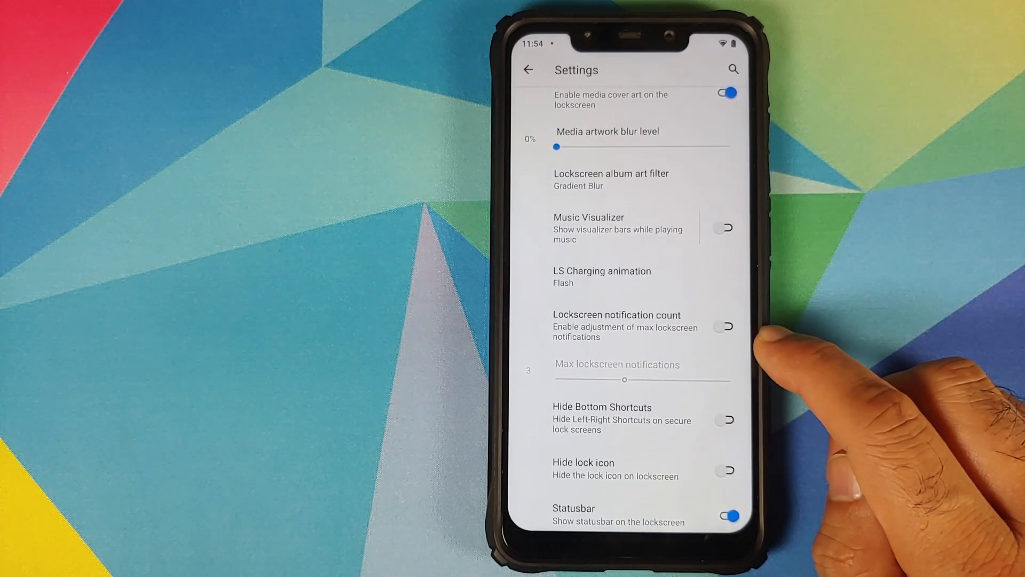
click(724, 327)
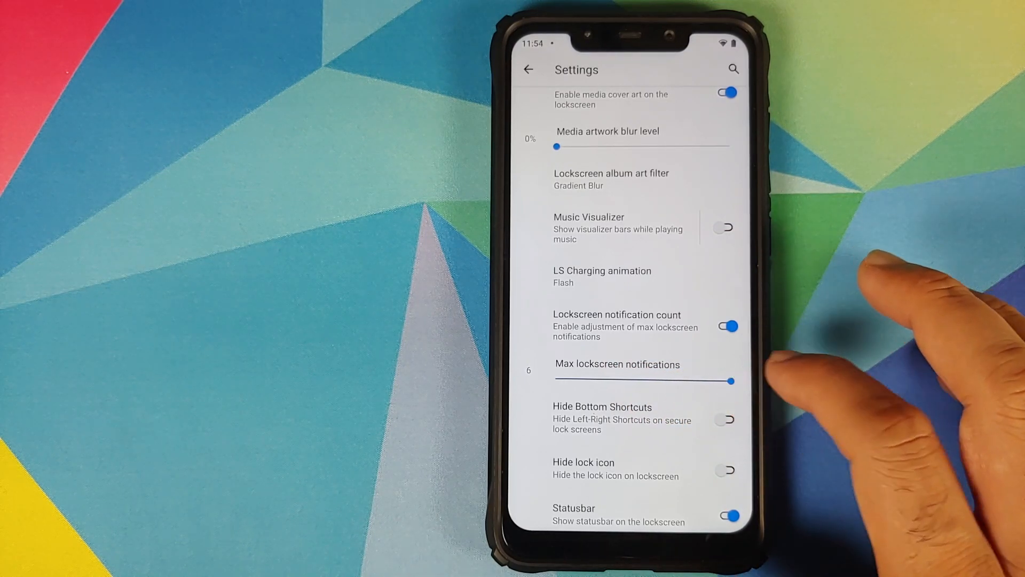
scroll(up, 3)
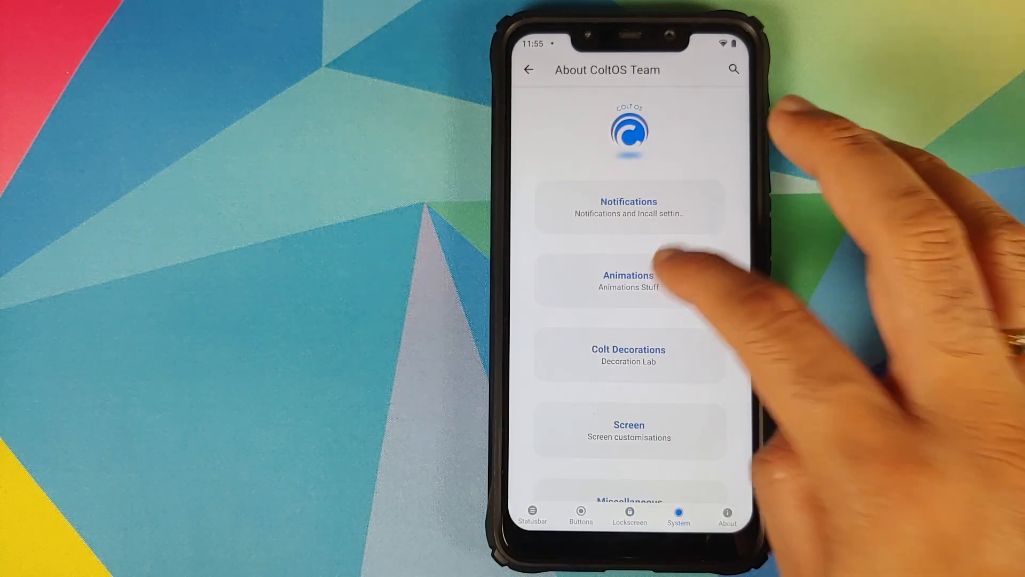
- Change the power menu animation to Rotate, then go back to the System page
click(628, 280)
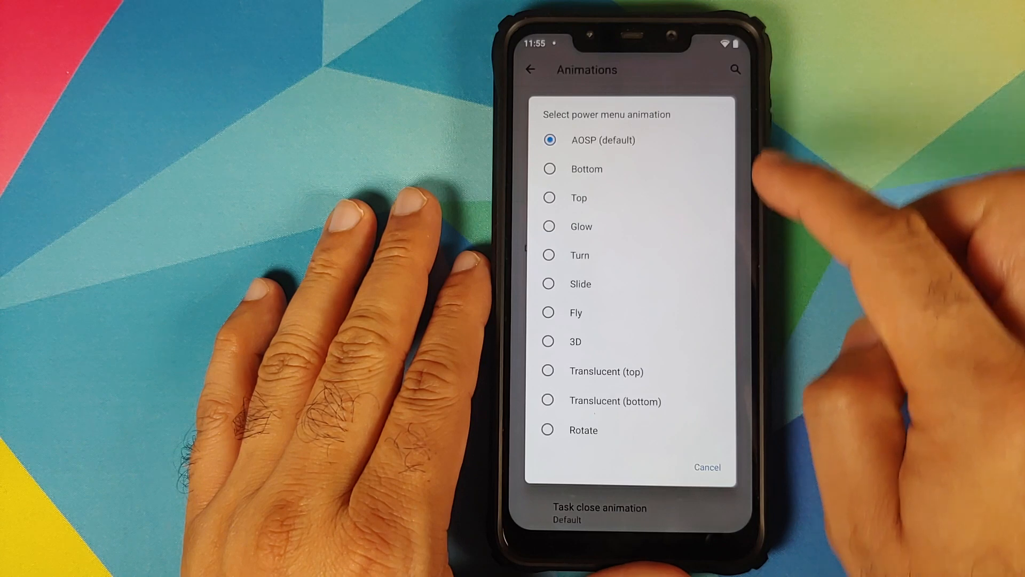
mouse_move(817, 163)
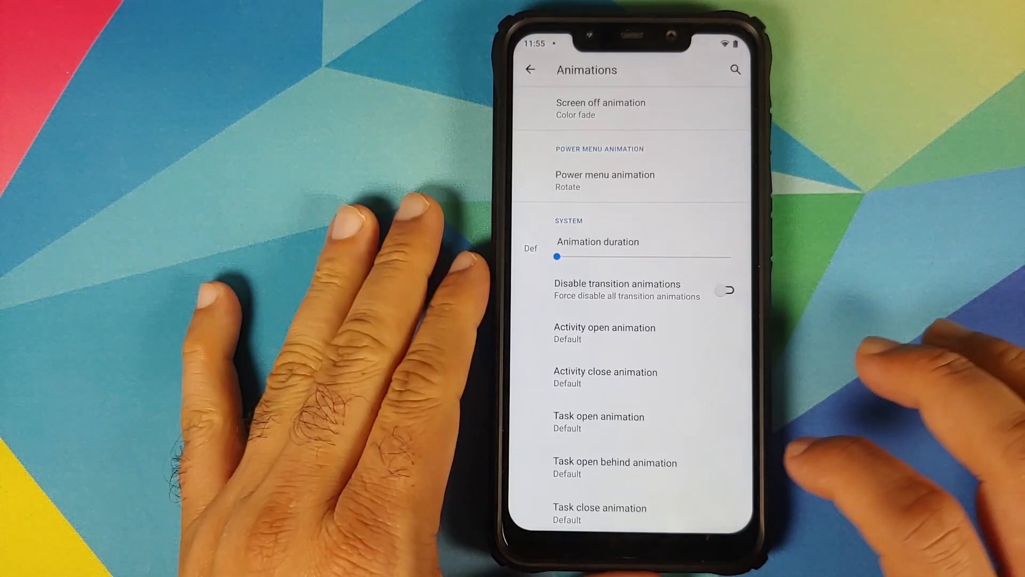
click(529, 70)
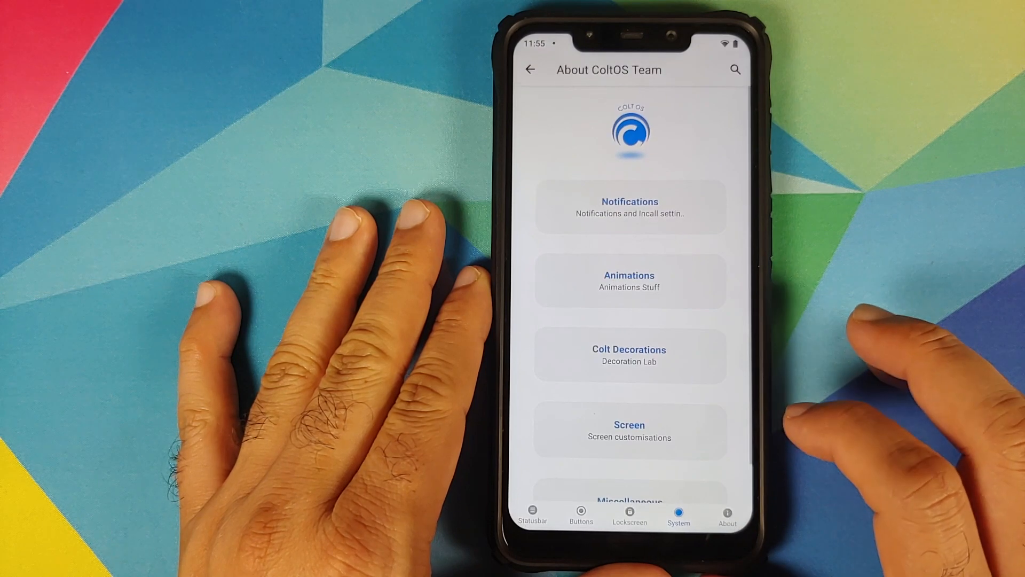
- In Buttons > Power menu, re-enable the background filter, toggle Reboot, and set opacity to 0ms
click(580, 514)
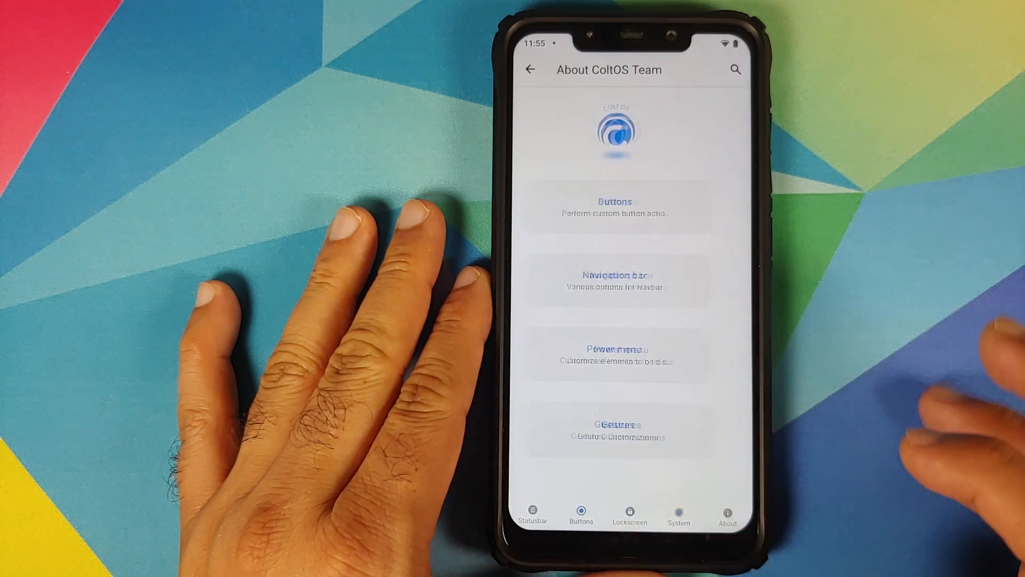
click(614, 355)
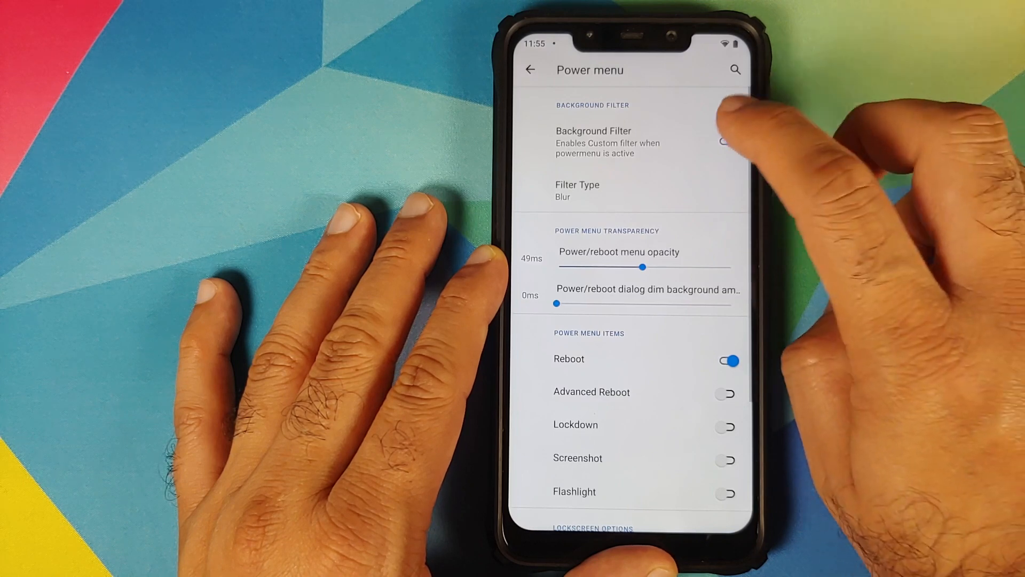
click(725, 141)
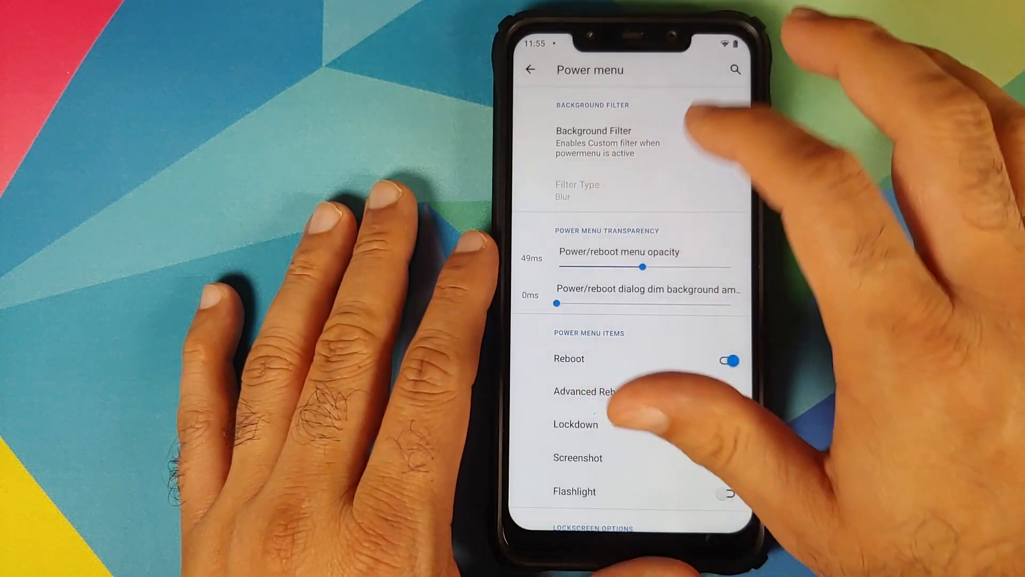
click(731, 141)
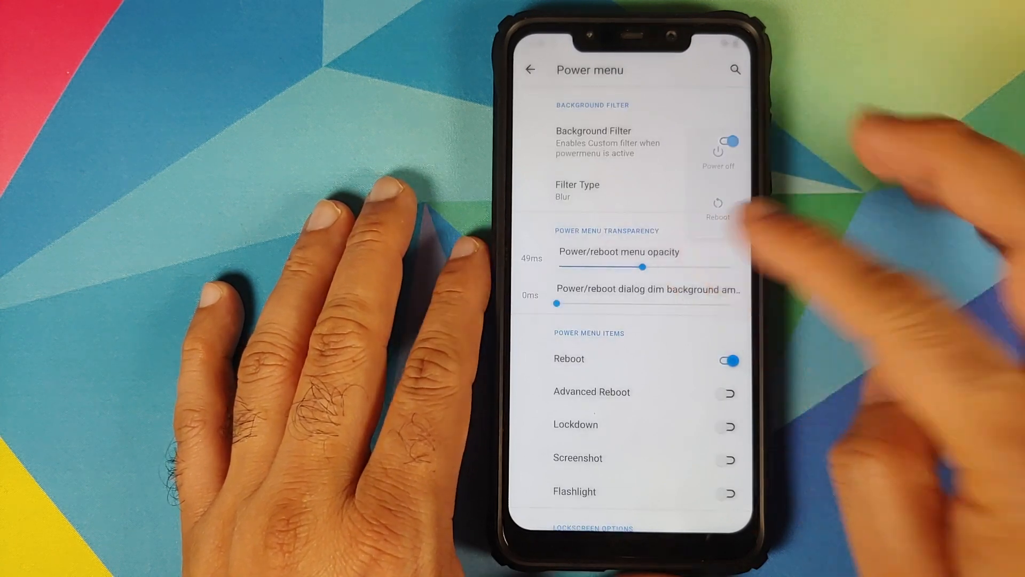
click(726, 359)
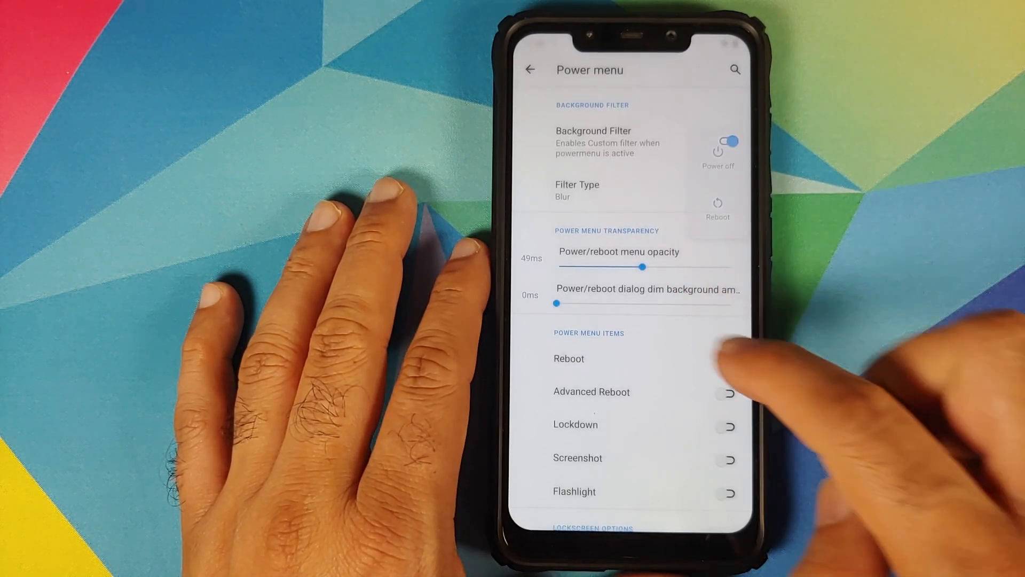
click(577, 189)
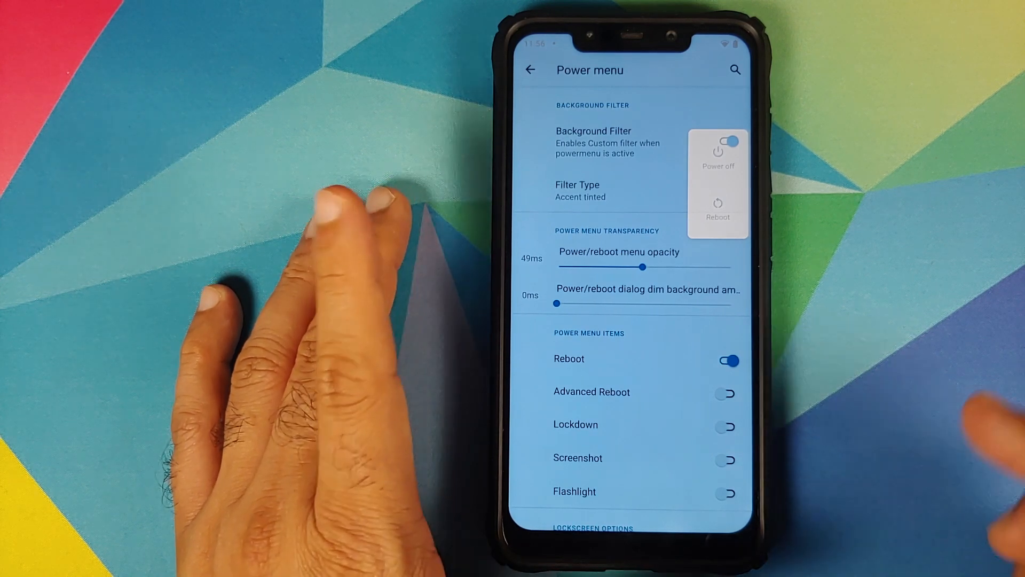
click(727, 361)
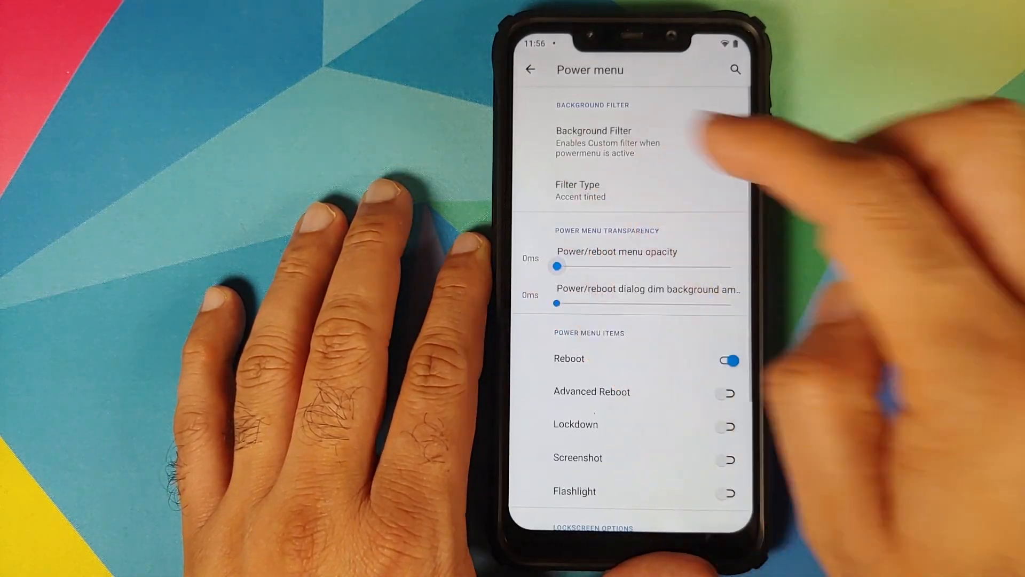
click(727, 142)
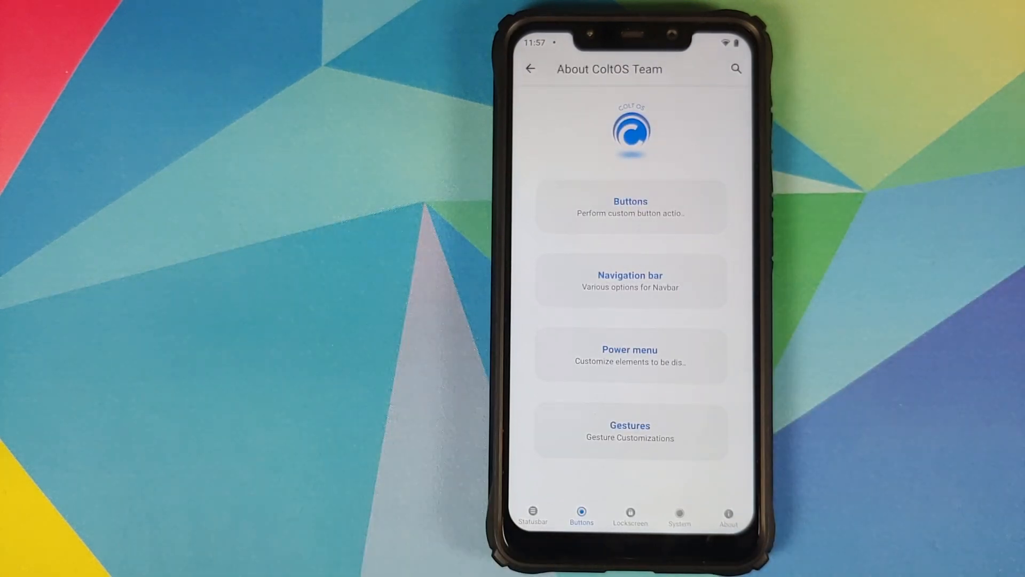
mouse_move(196, 360)
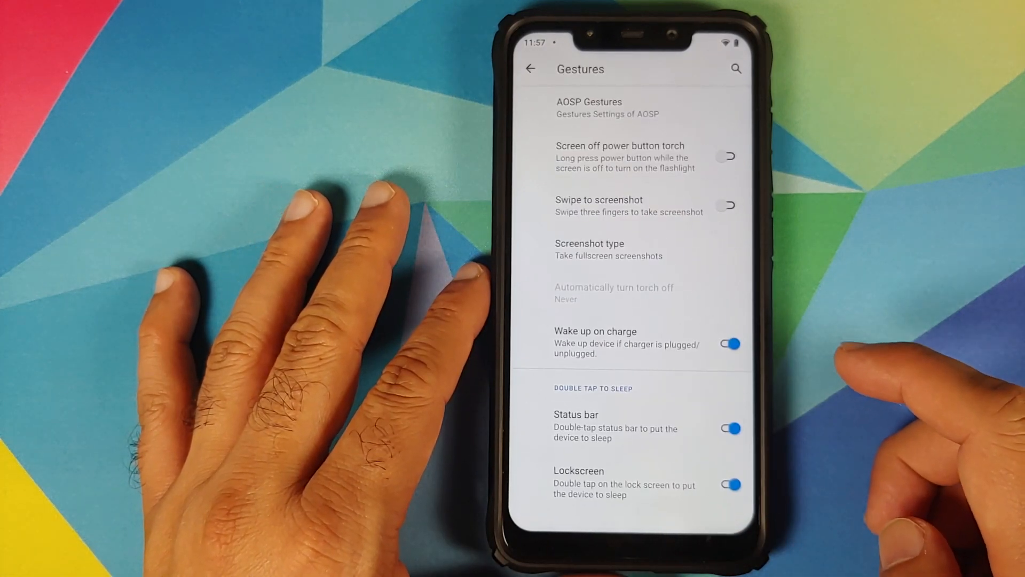
- Browse the Gestures options, then pause and resume Toe_Jam twice with the edge gesture panel
scroll(down, 3)
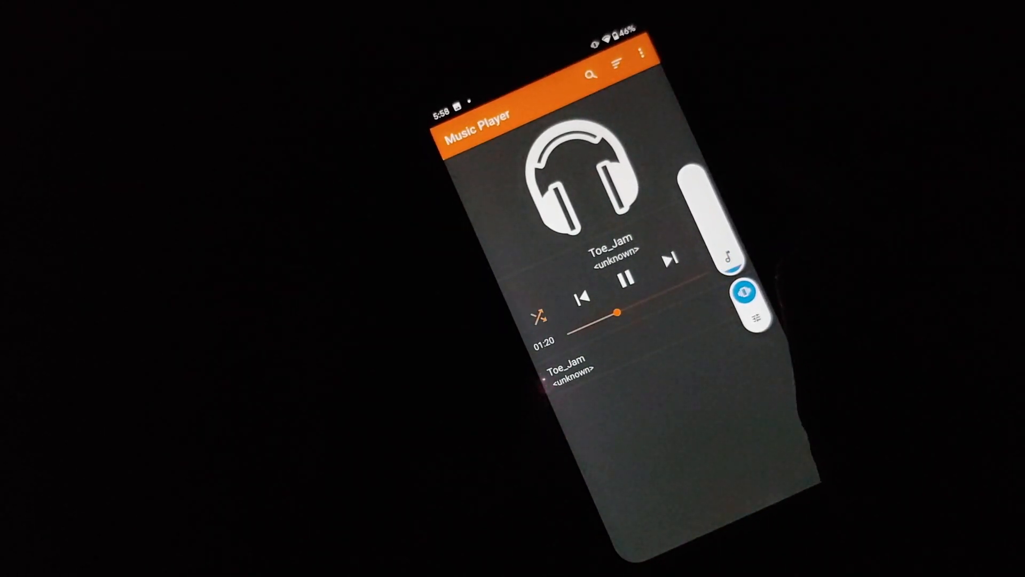
click(628, 280)
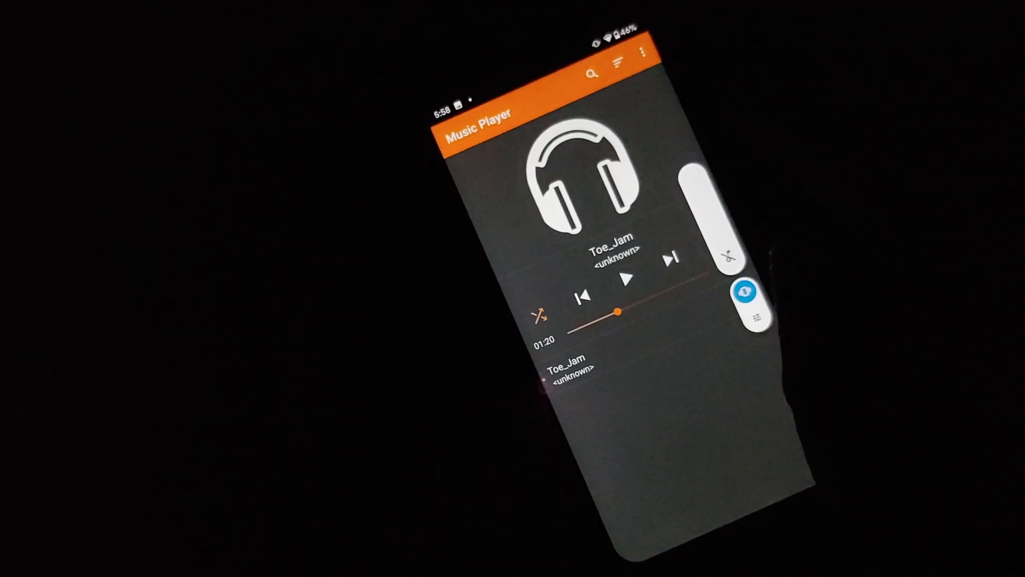
click(629, 277)
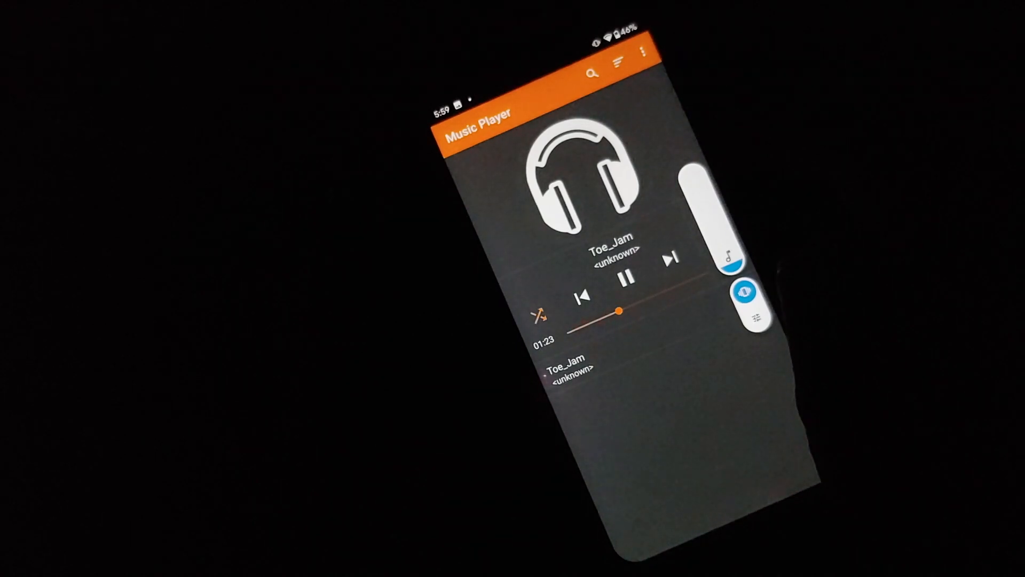
click(627, 277)
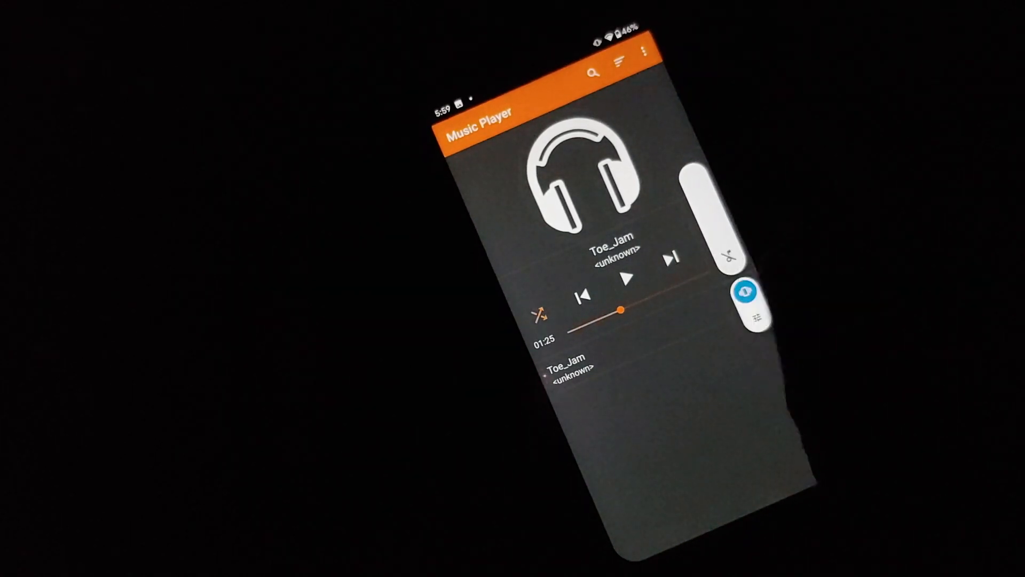
click(629, 276)
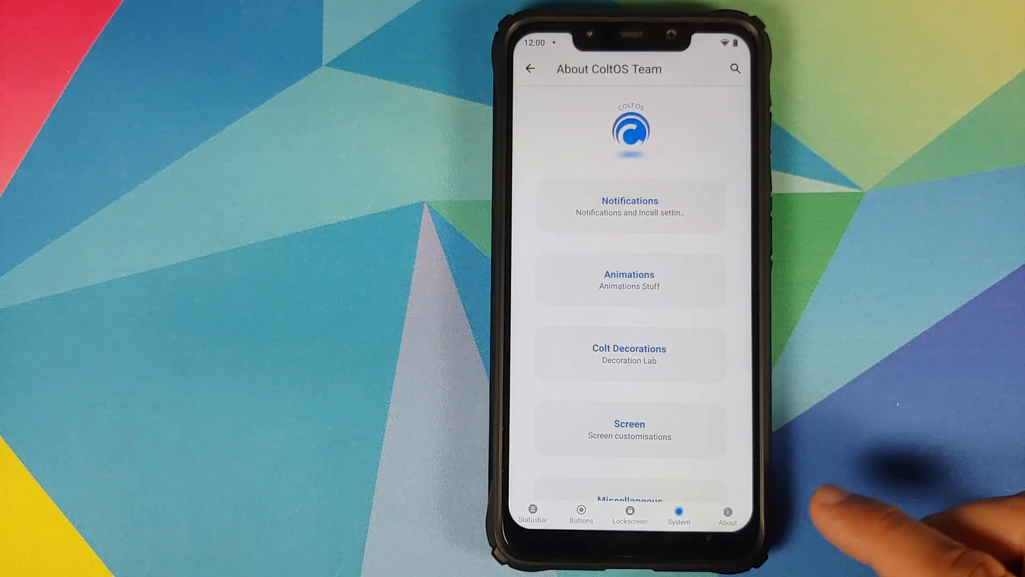
- In Notifications > Heads up, keep the 5-second timeout and set snooze to 15 minutes
click(630, 206)
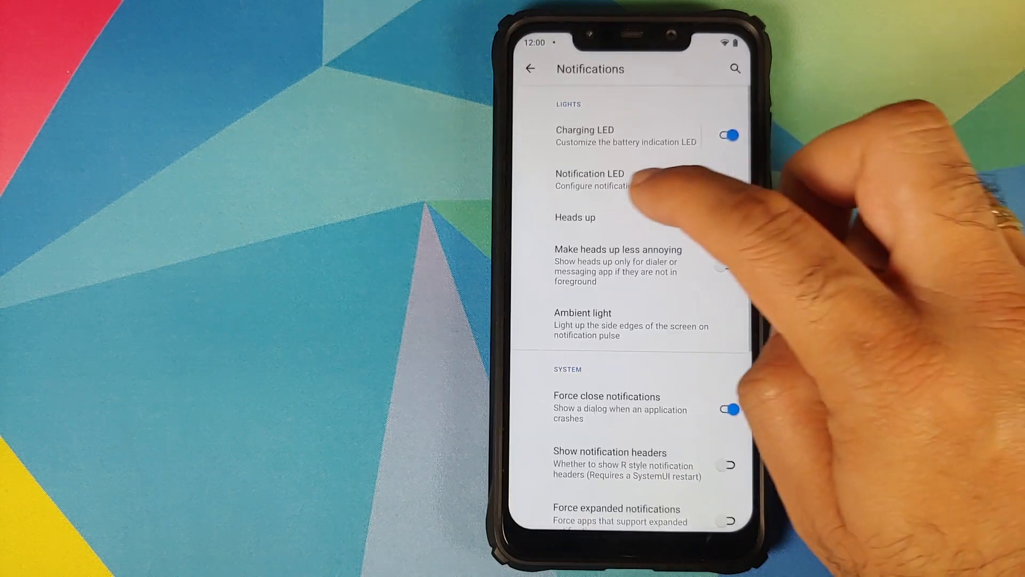
click(576, 218)
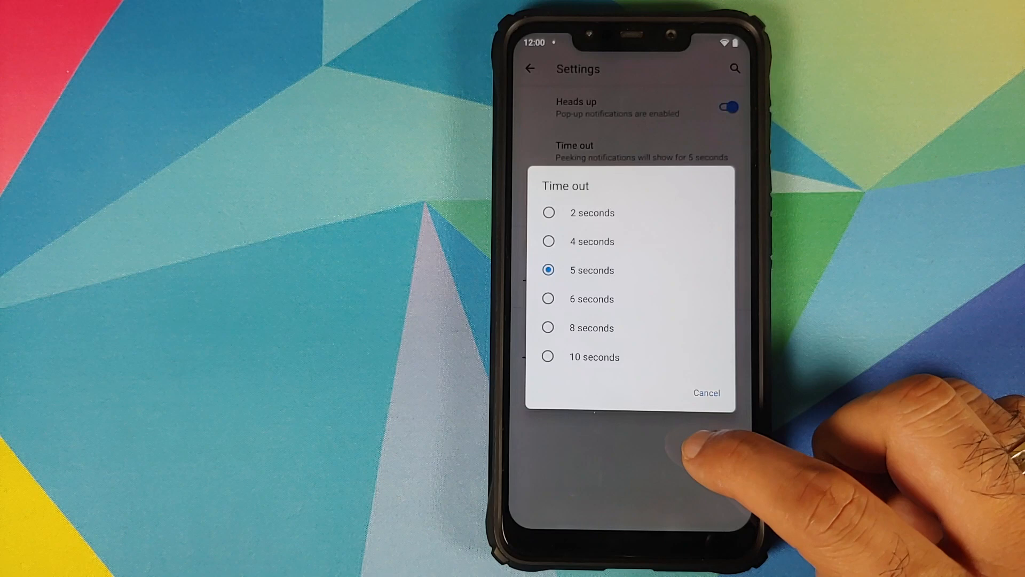
click(706, 392)
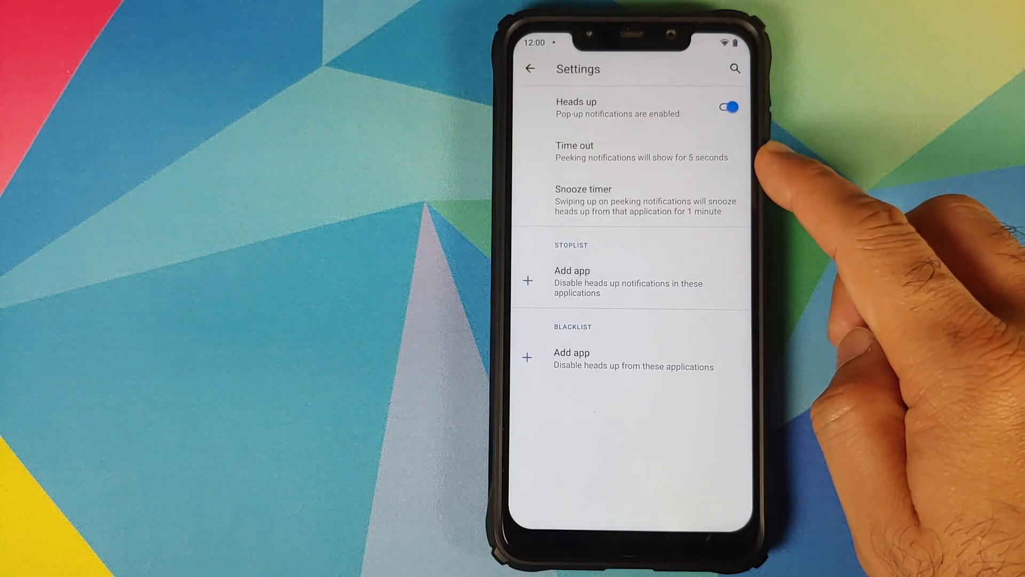
mouse_move(772, 170)
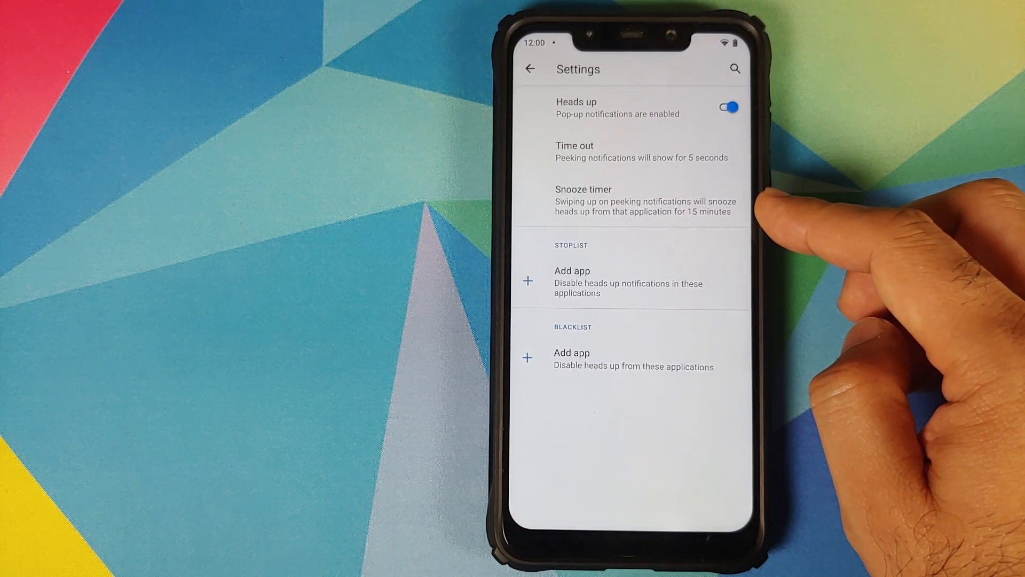
click(582, 199)
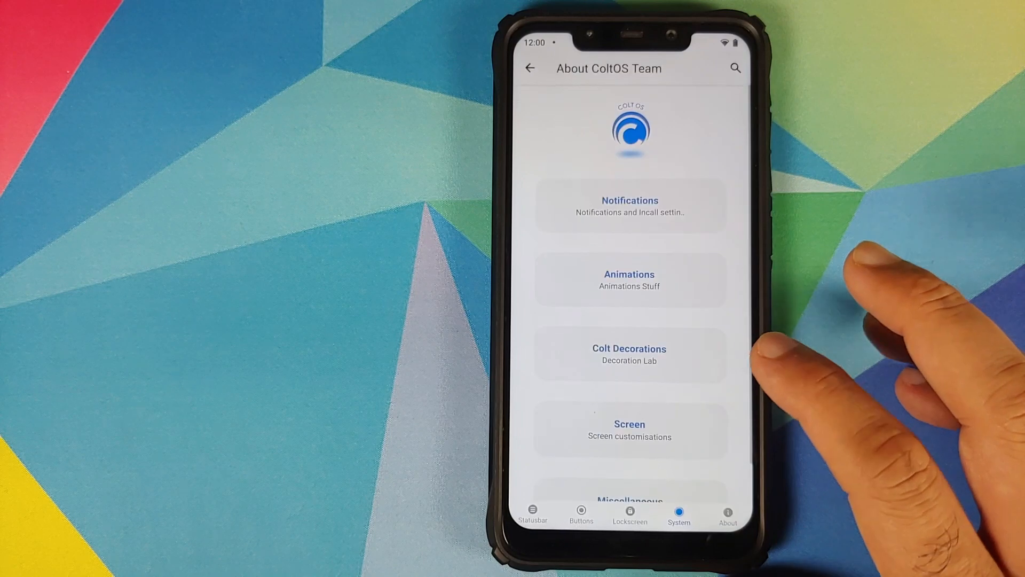
- Switch off Charging animation under Colt Enigma's Miscellaneous settings
scroll(up, 3)
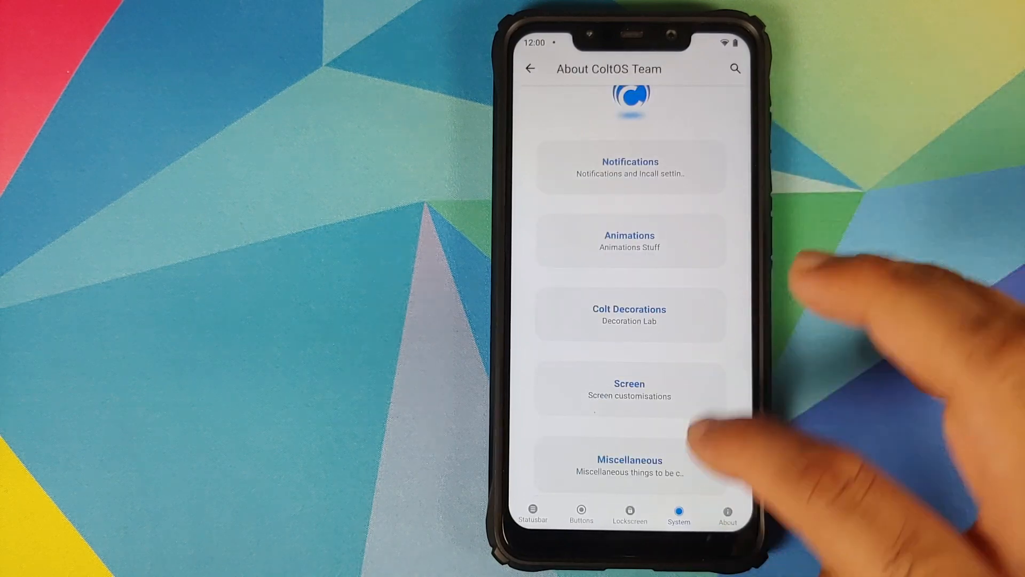
click(629, 464)
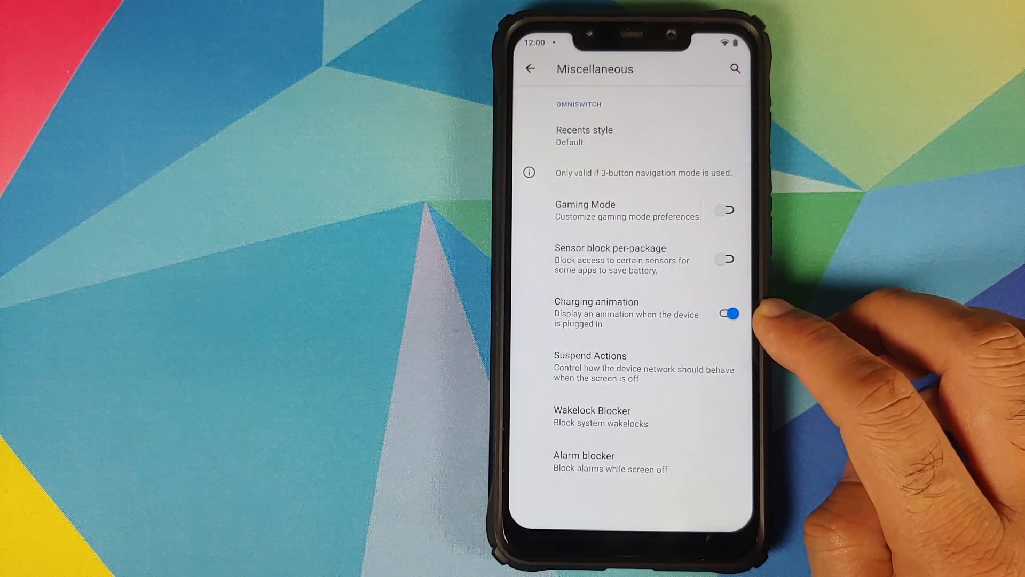
click(726, 314)
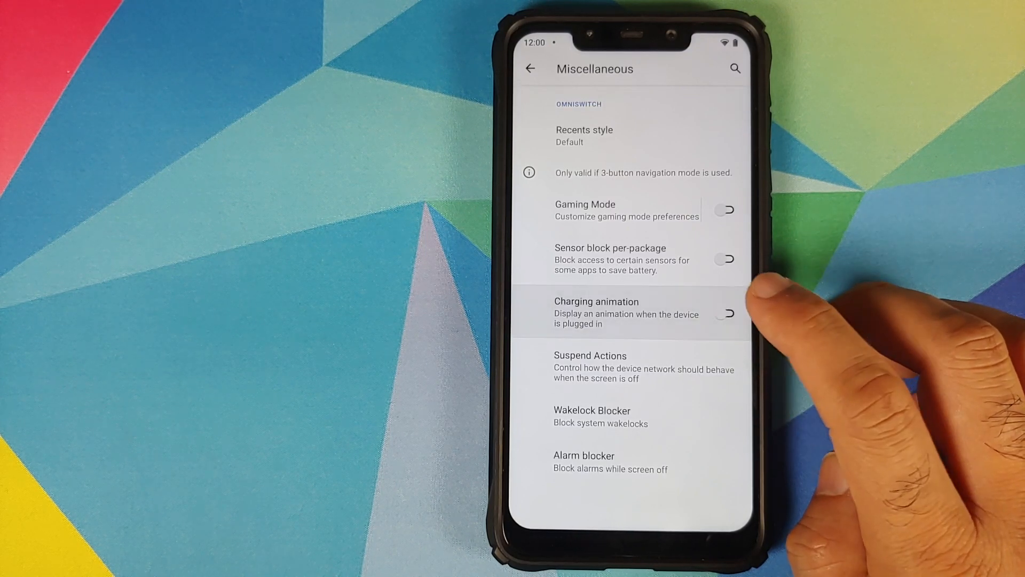